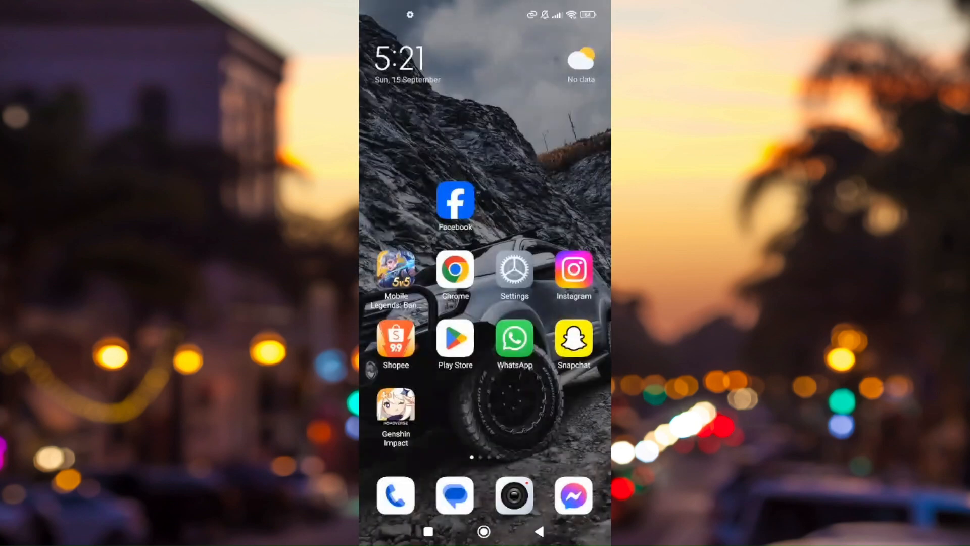
Search 'speed test' in Chrome to view Google's Internet speed test card, then return home.
scroll(down, 3)
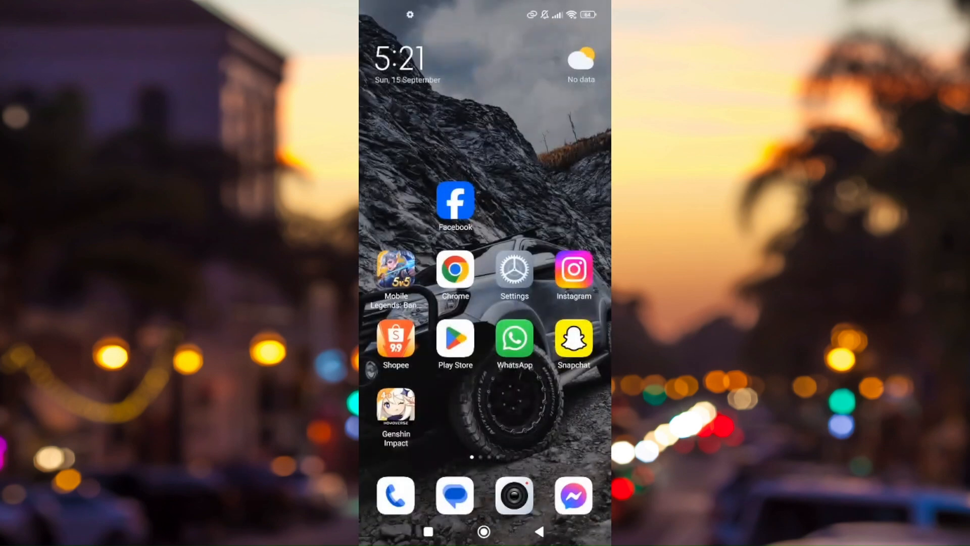
click(455, 272)
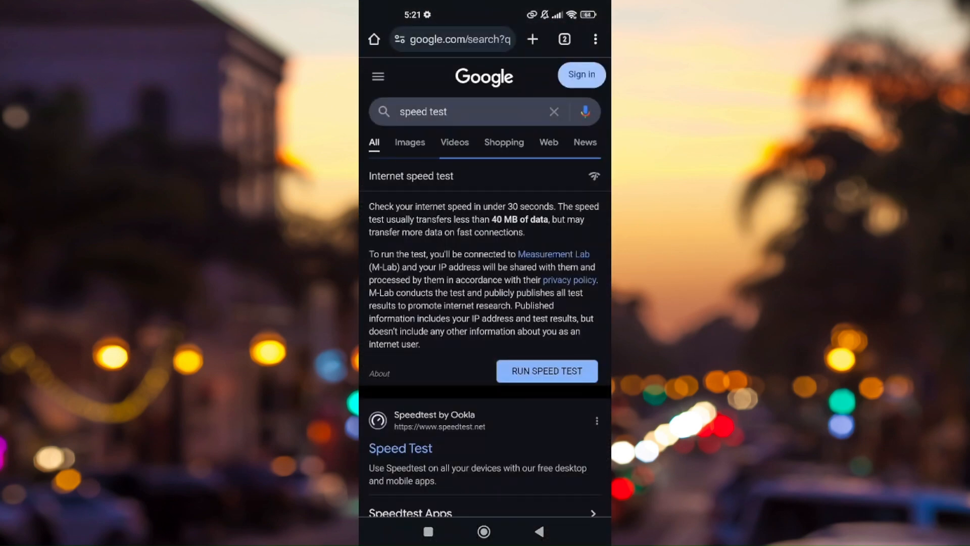
click(451, 39)
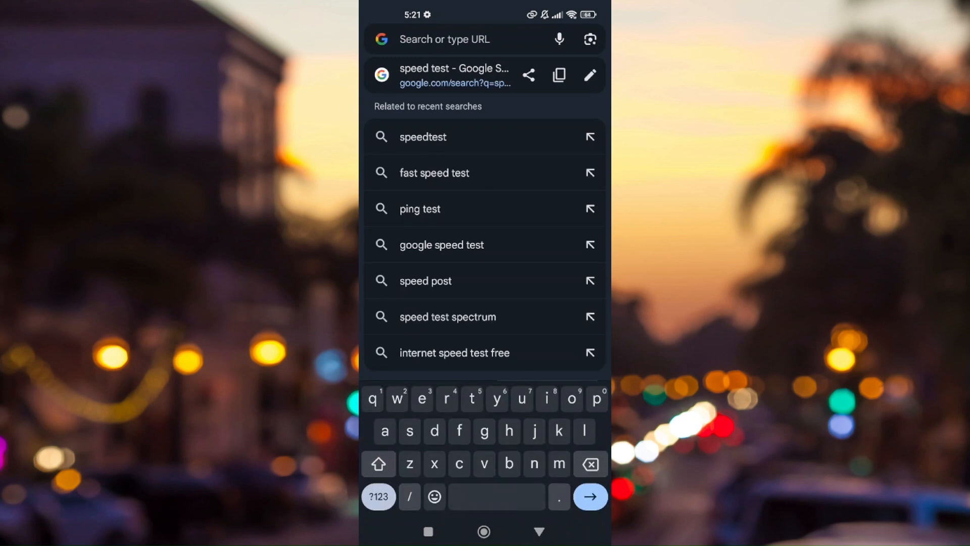
text(speed test)
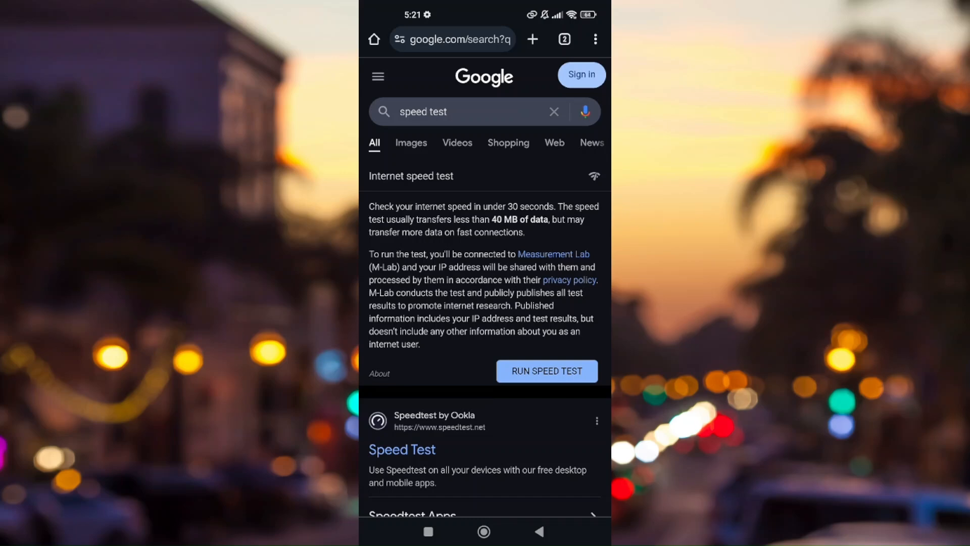
click(482, 531)
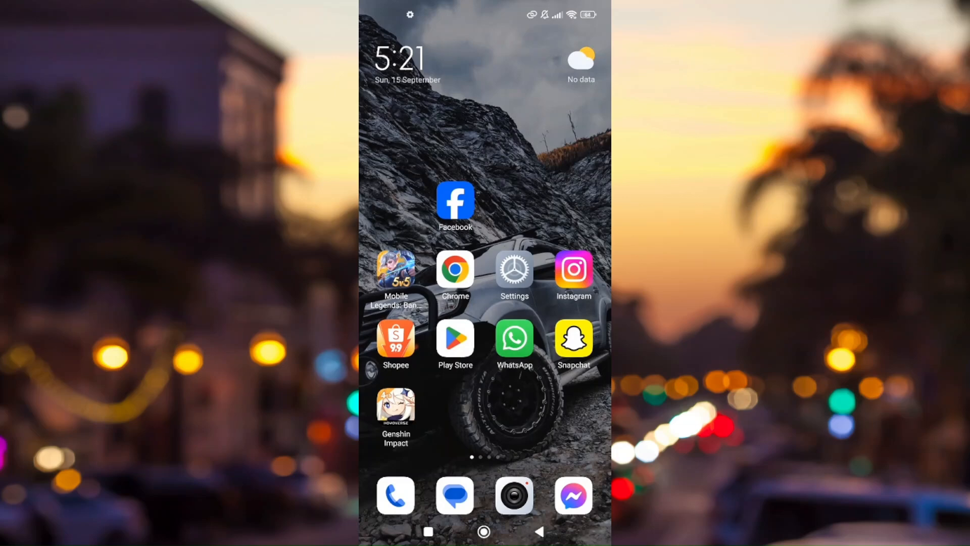
Search 'ge' in Play Store and open the Genshin Impact listing showing an update.
click(454, 339)
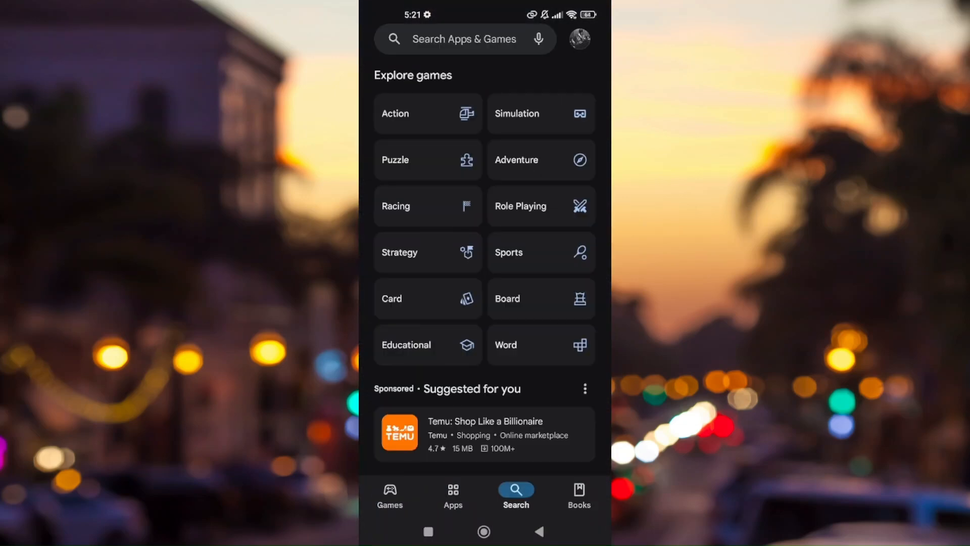
text(ge)
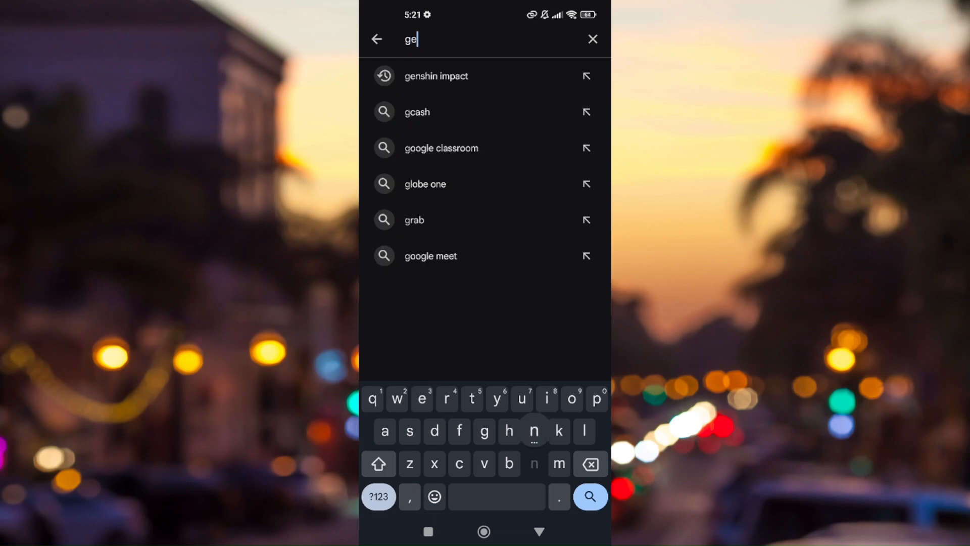
click(436, 75)
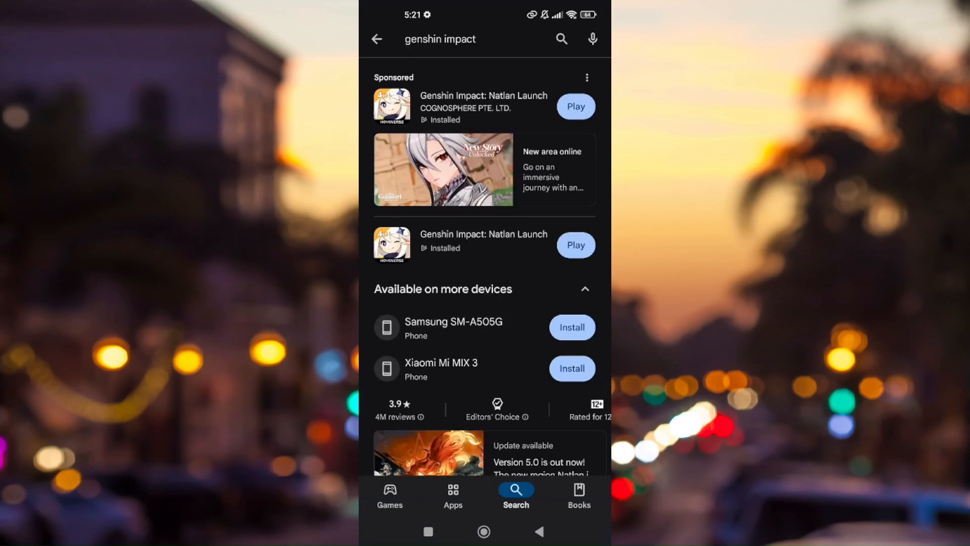
click(484, 105)
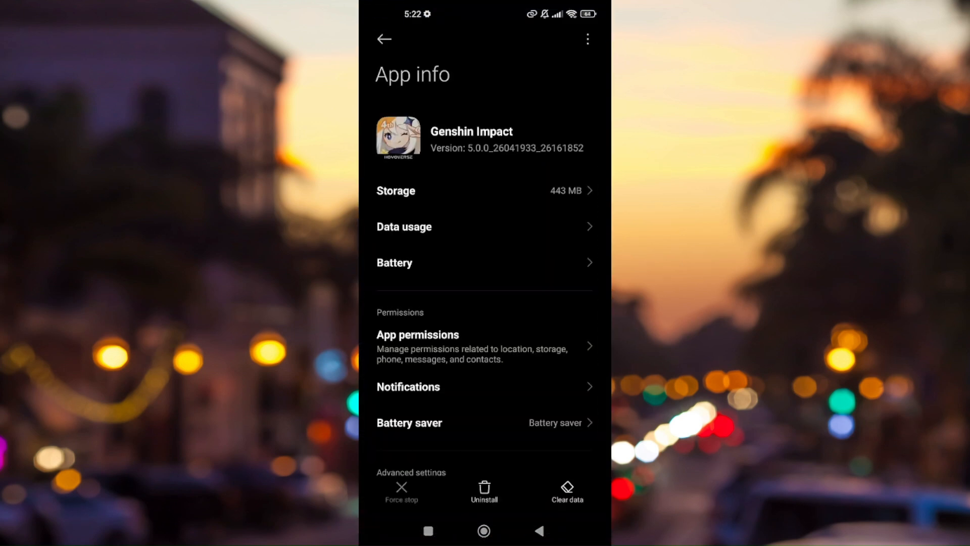
Use Clear data on Genshin Impact's App info page and choose Clear cache.
click(566, 488)
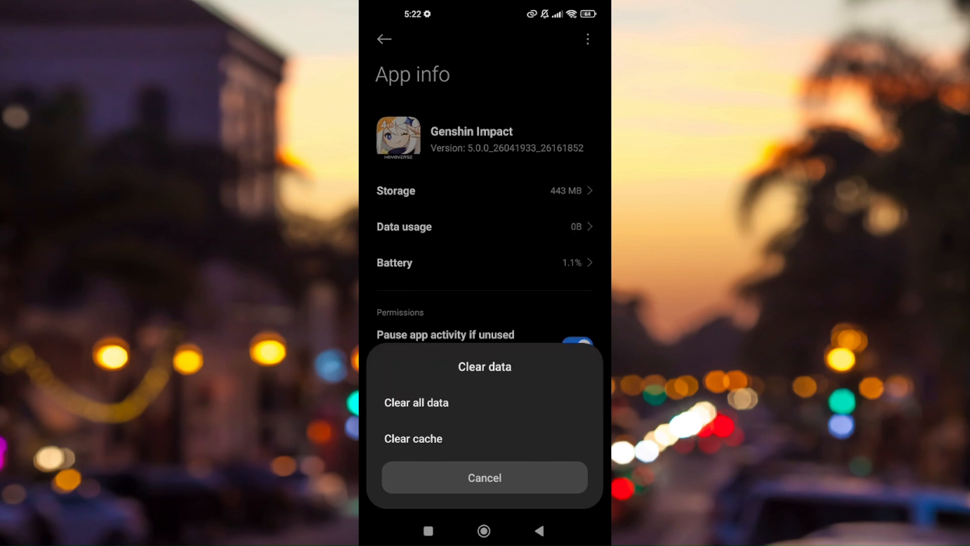
click(485, 477)
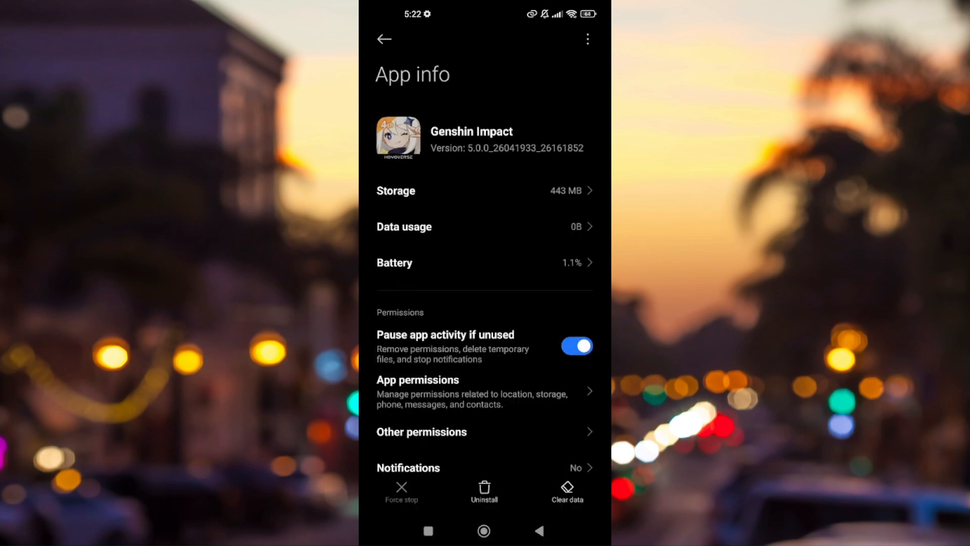